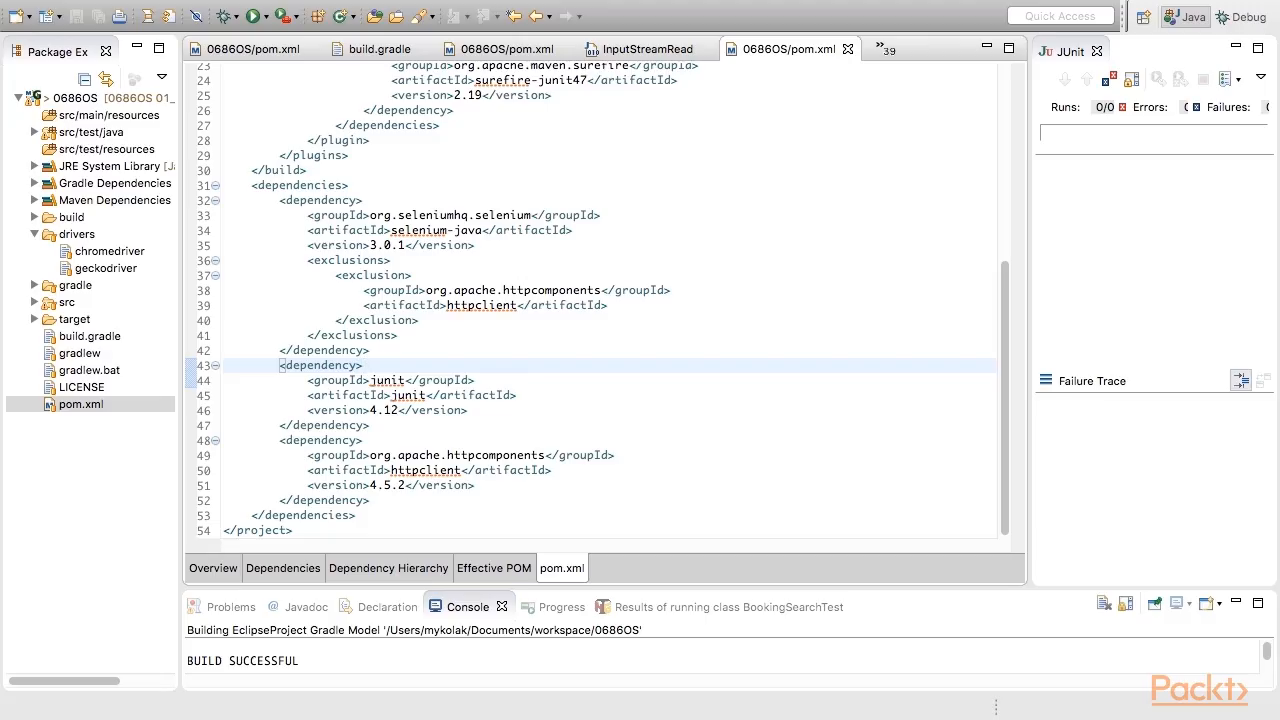
- Review the pom.xml dependencies and the matching build.gradle block with selenium-java 3.0.1, junit 4.12 and httpclient 4.5.2
{"action": "left_click", "coordinate": [366, 364]}
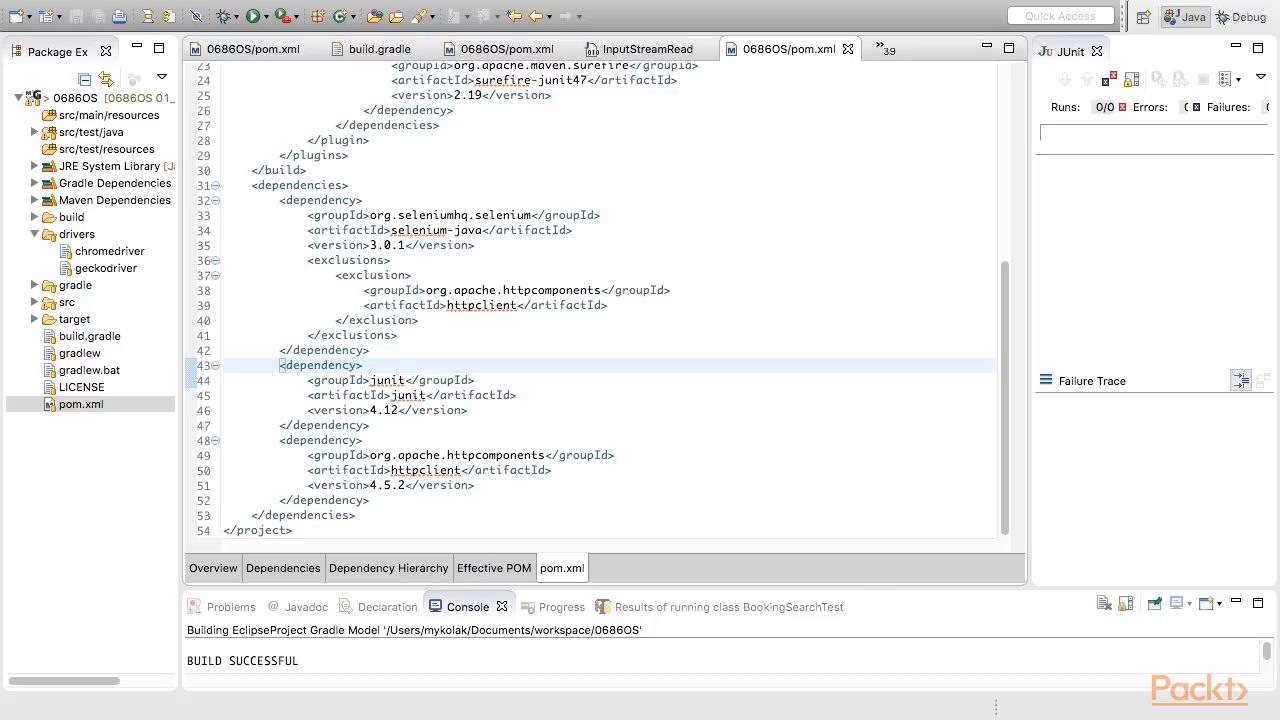
{"action": "left_click", "coordinate": [366, 364]}
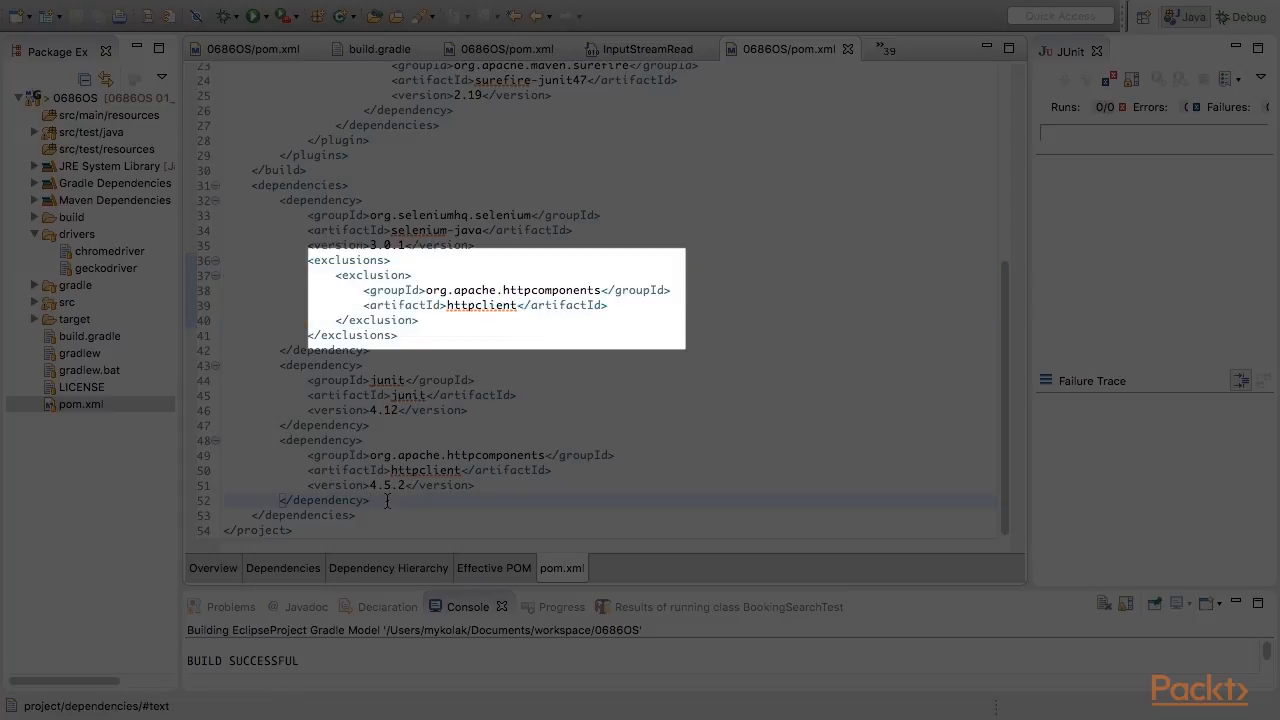
{"action": "left_click_drag", "start_coordinate": [250, 440], "coordinate": [400, 500]}
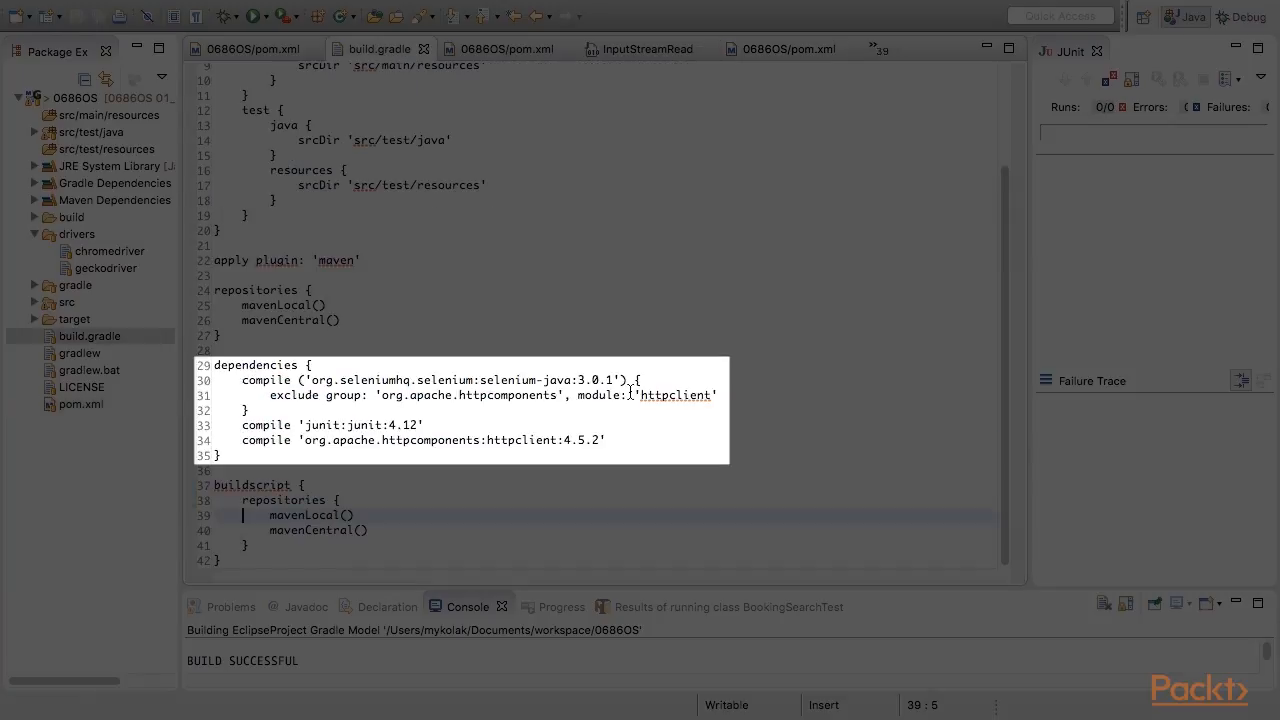
{"action": "mouse_move", "coordinate": [632, 408]}
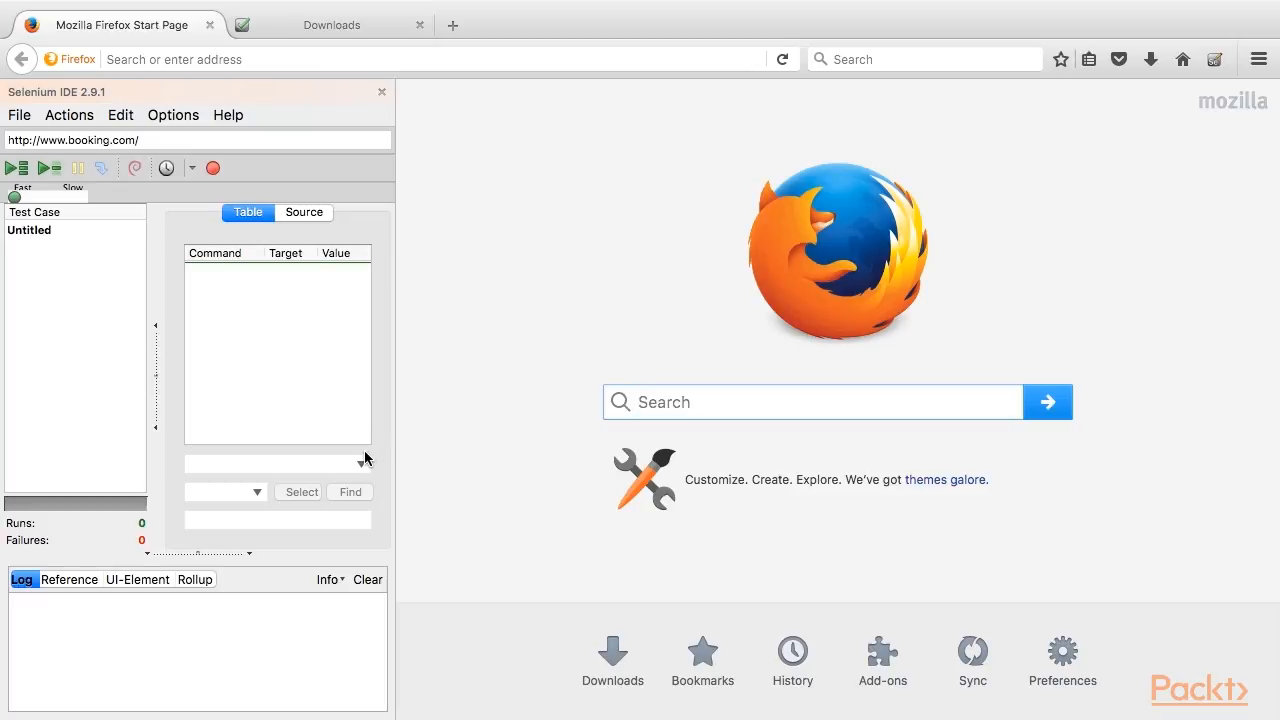
{"action": "mouse_move", "coordinate": [152, 114]}
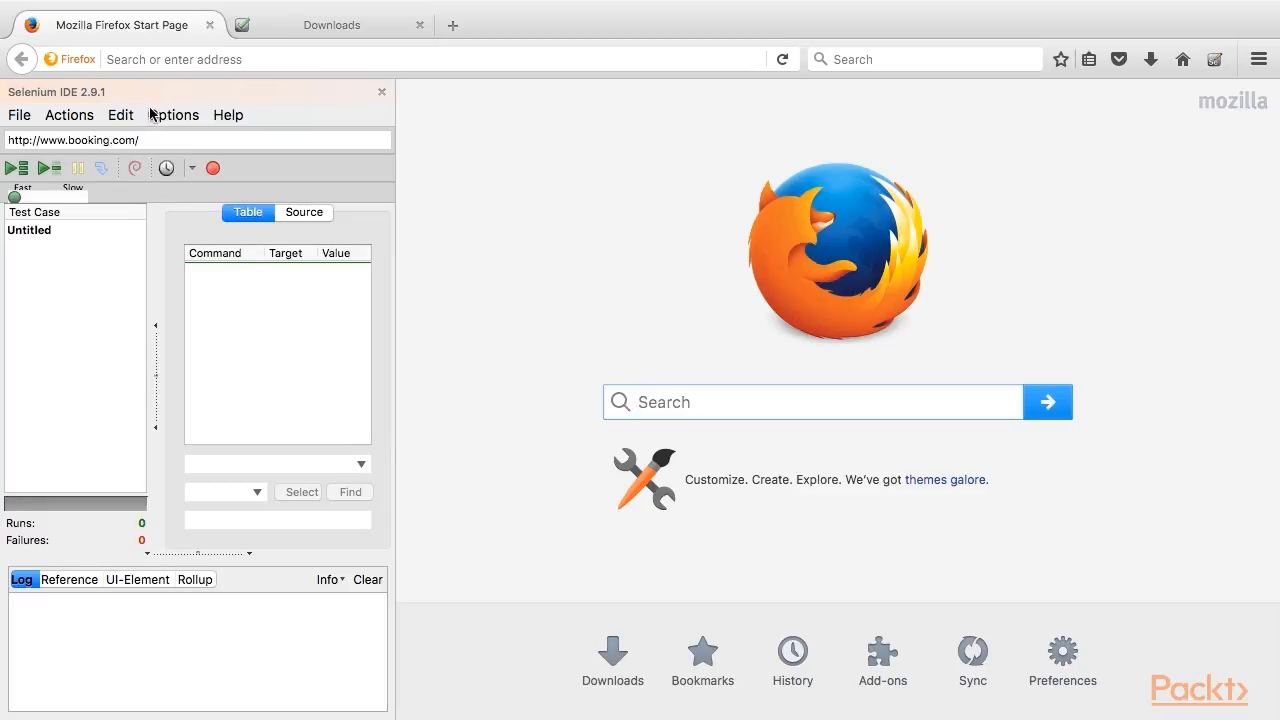
- Set the Selenium IDE clipboard format to Java / JUnit 4 / WebDriver
{"action": "left_click", "coordinate": [172, 114]}
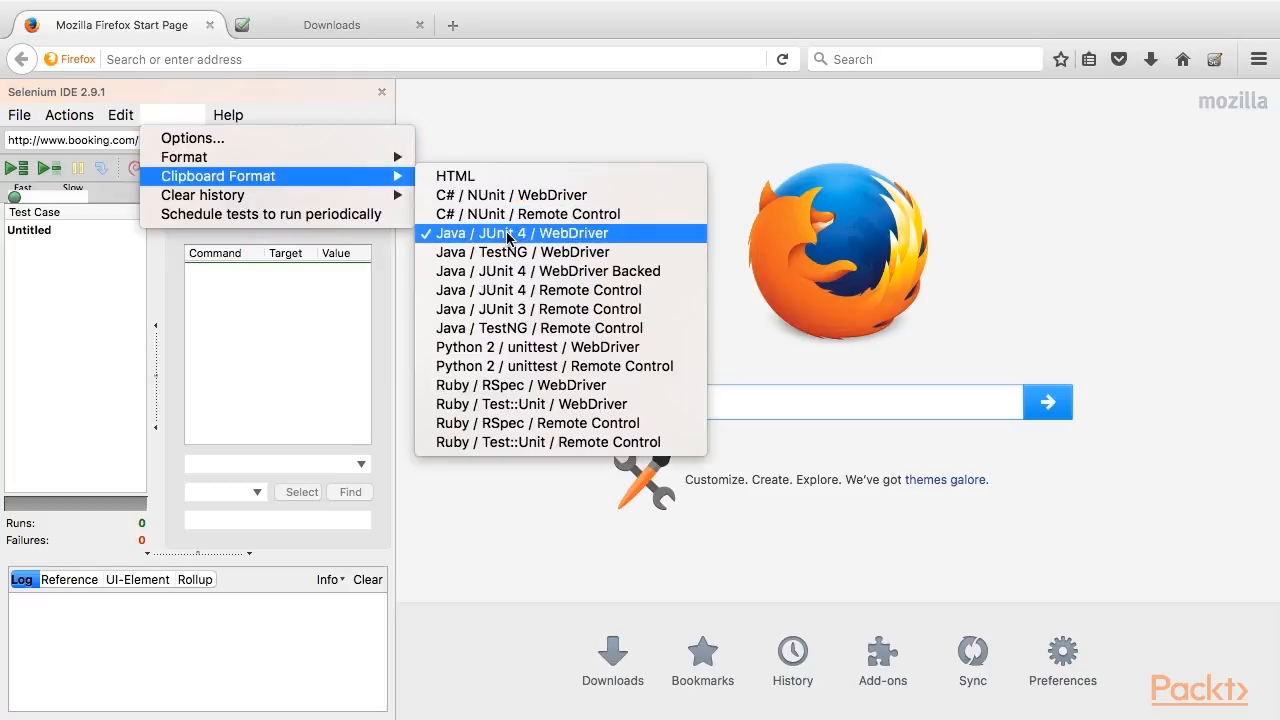
{"action": "left_click", "coordinate": [520, 232]}
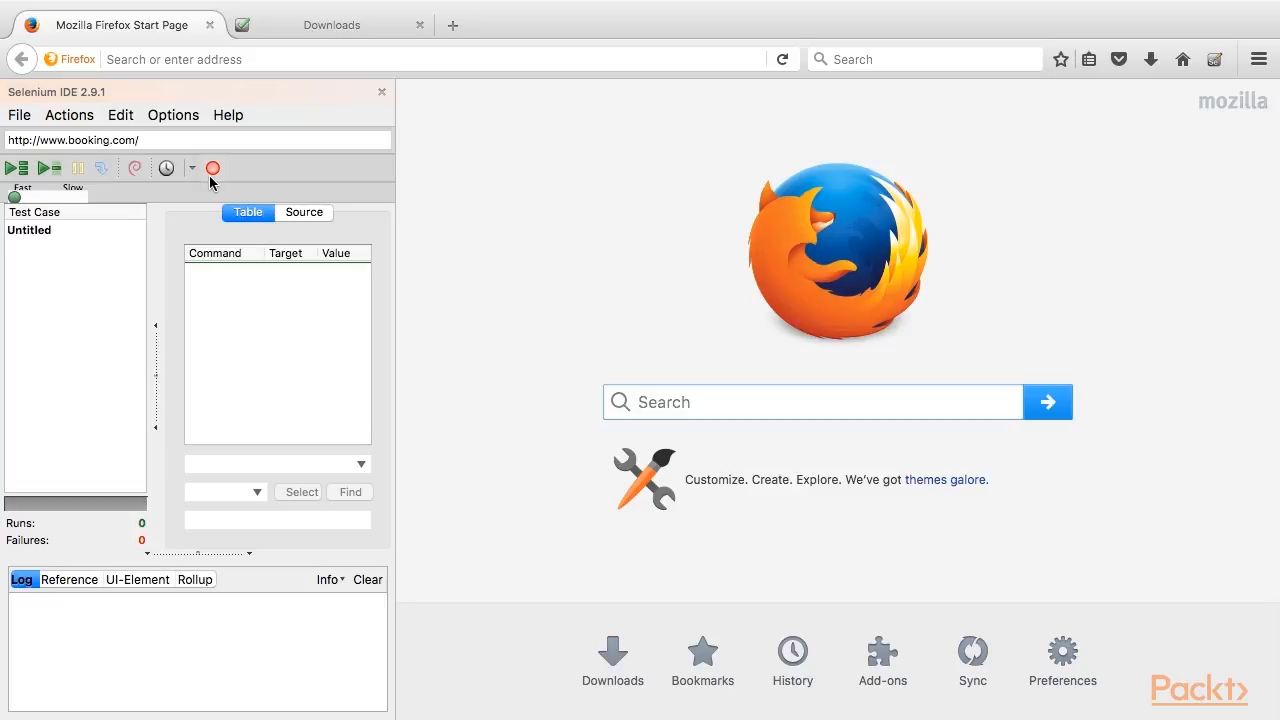
- Record a booking.com accommodation search for London and submit it
{"action": "type", "text": "booking.com/"}
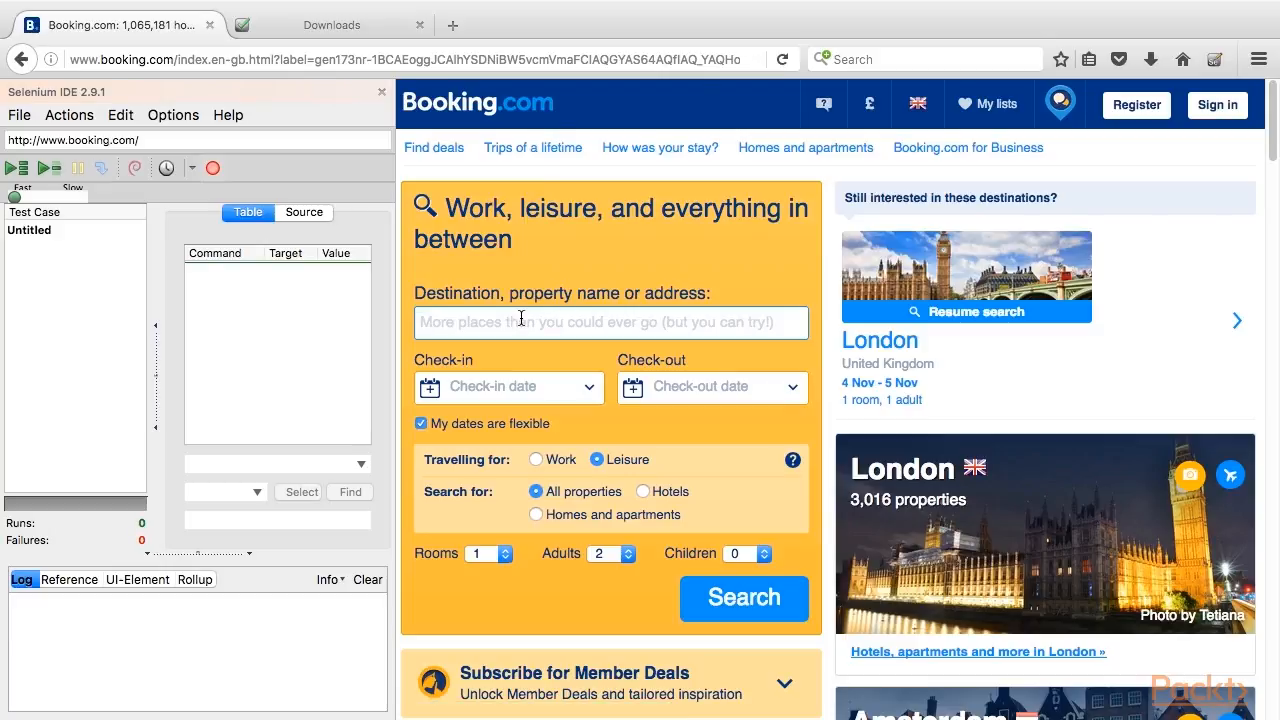
{"action": "type", "text": "London, Greater London, United Kingdom"}
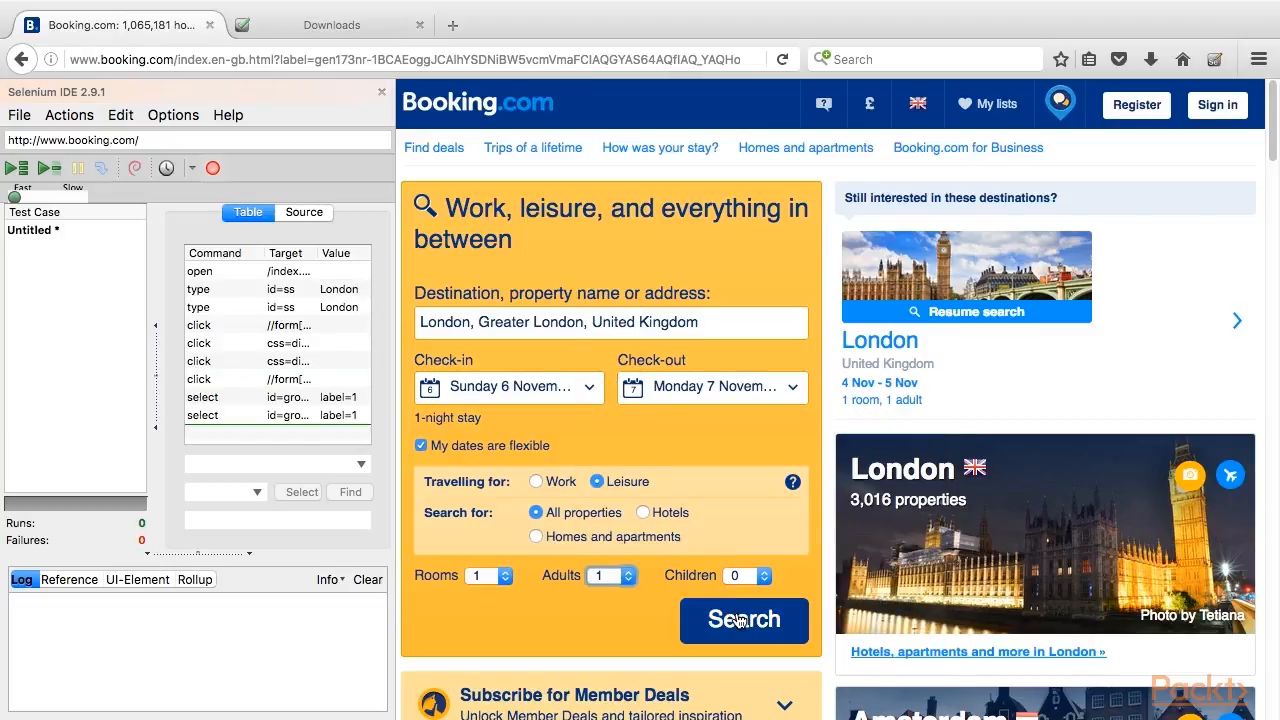
{"action": "left_click", "coordinate": [744, 620]}
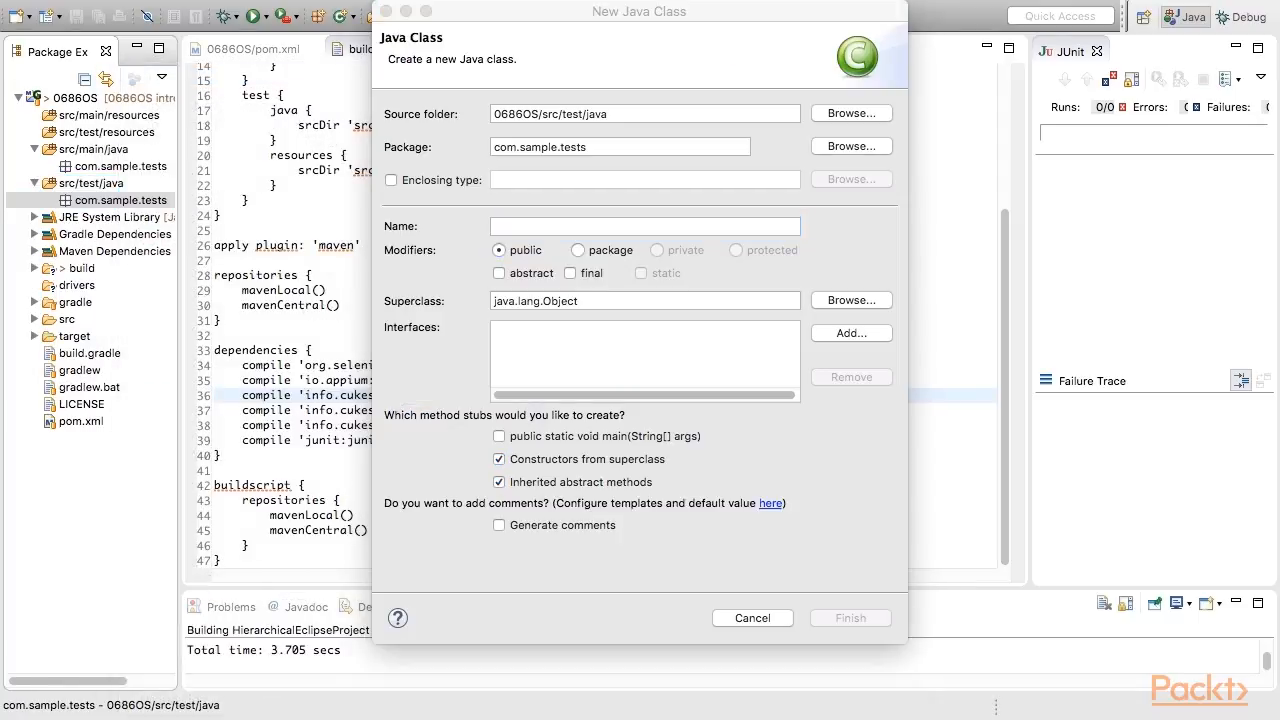
- Create the class BookingSearchTest in package com.sample.tests
{"action": "type", "text": "B"}
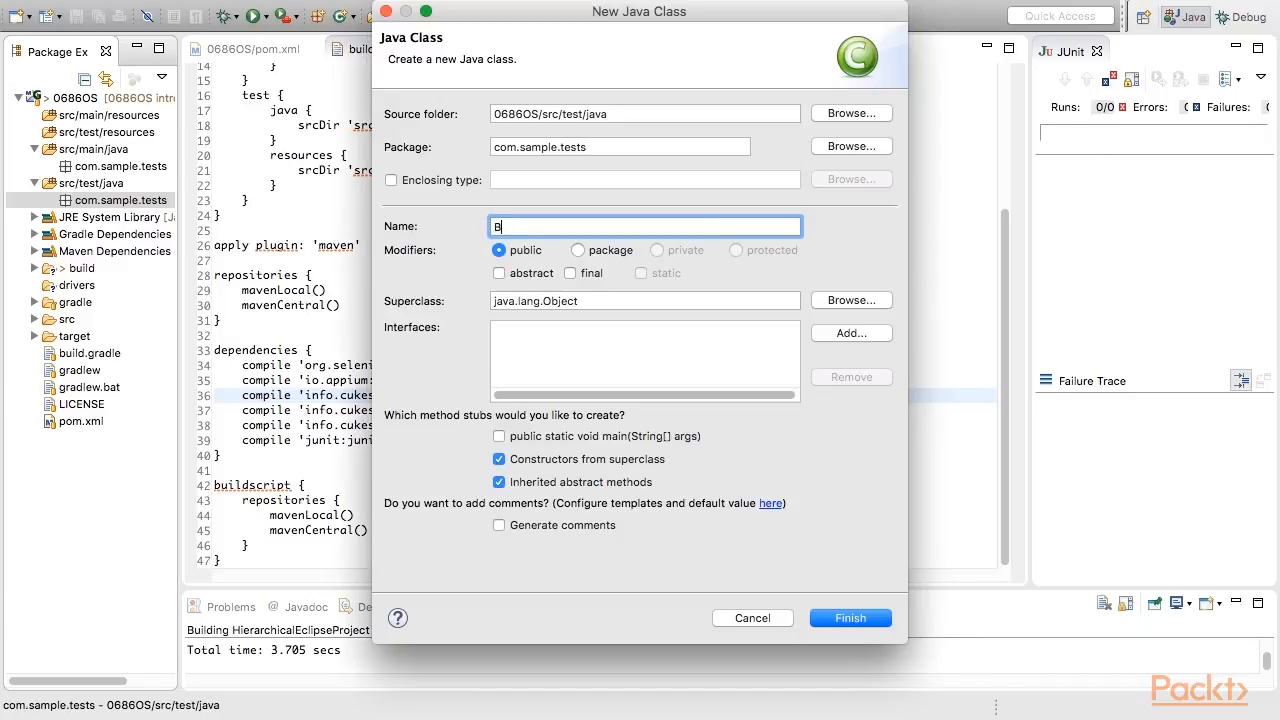
{"action": "type", "text": "ookingSearchTest"}
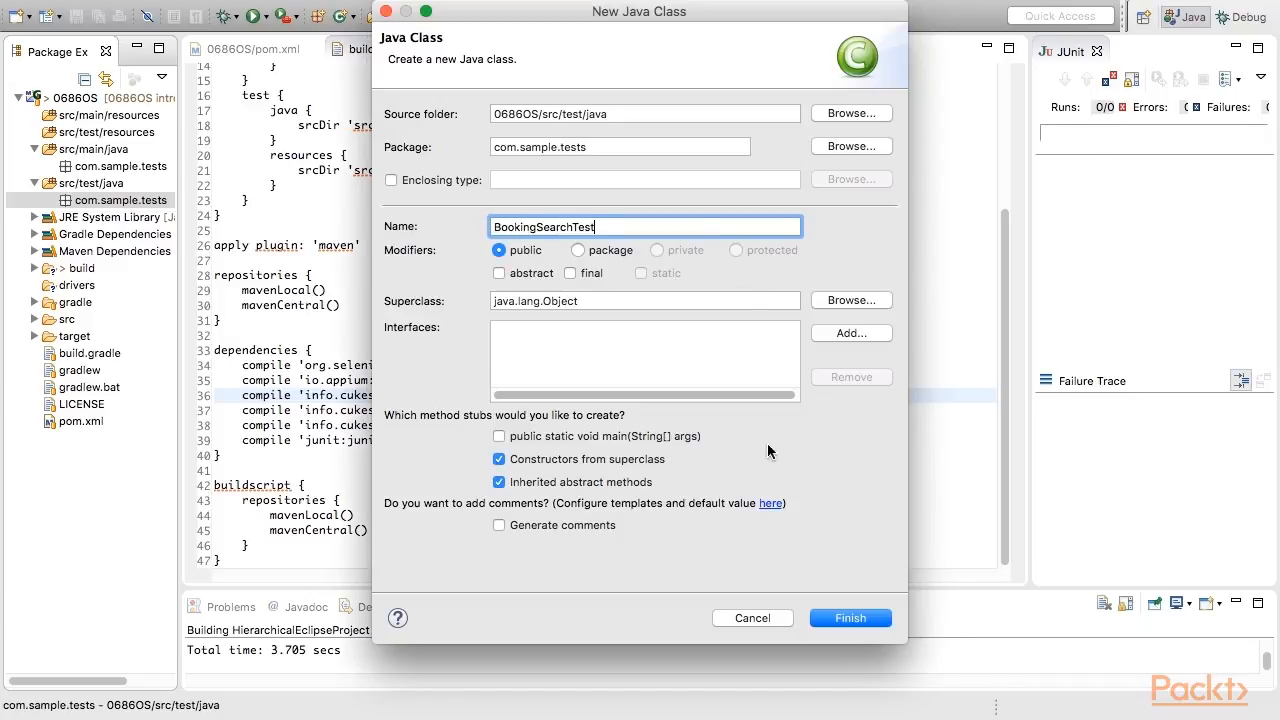
{"action": "left_click", "coordinate": [848, 616]}
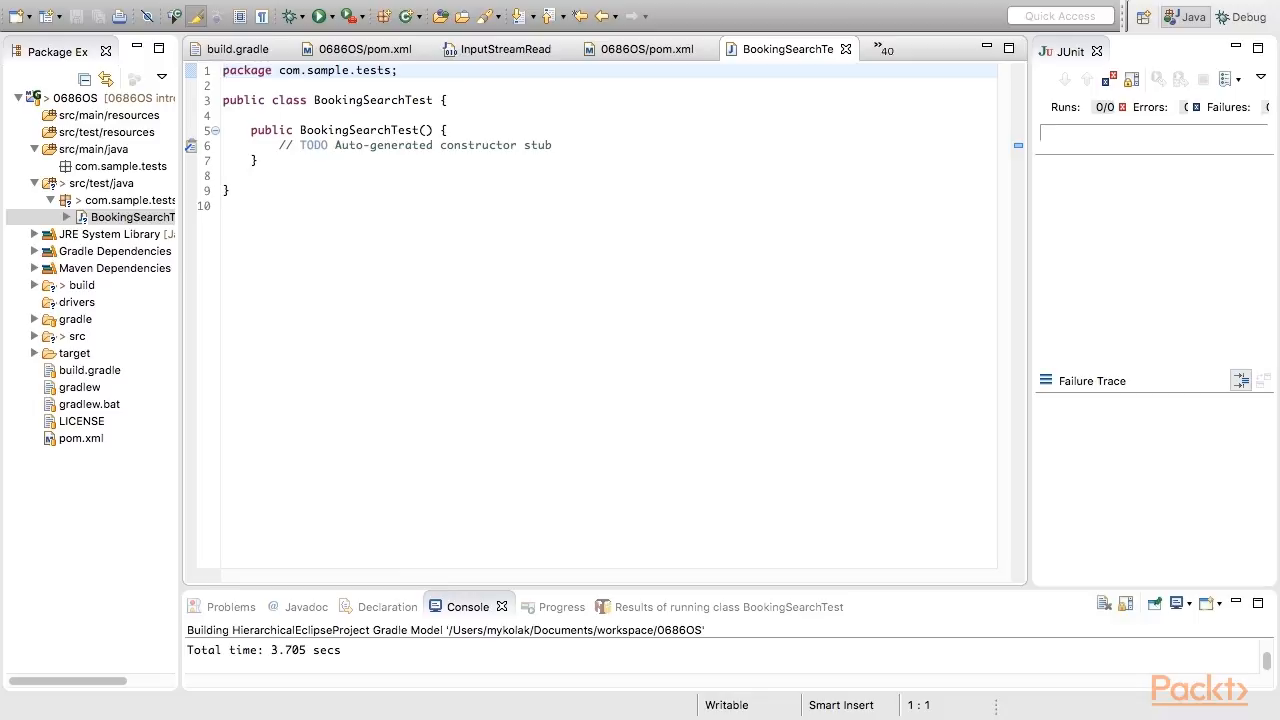
- Add a public void testValidSearch() method to hold the recorded WebDriver steps
{"action": "key", "text": "Enter"}
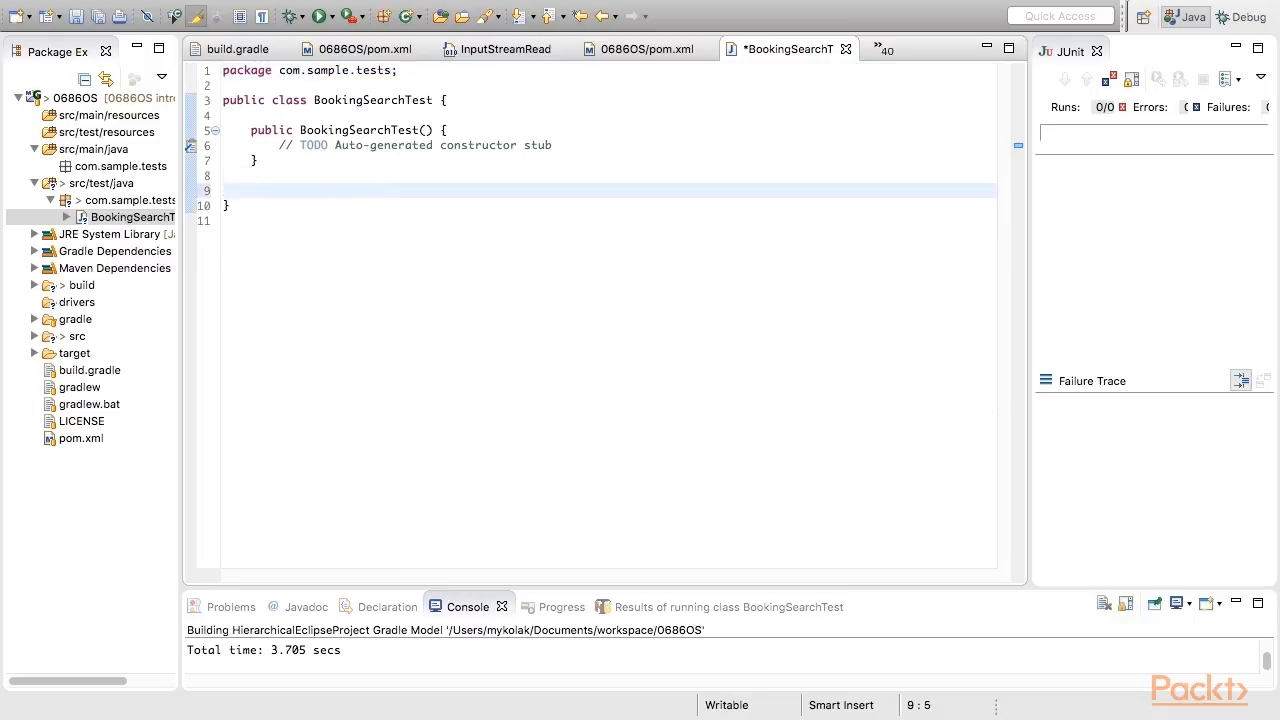
{"action": "type", "text": "public void testValidSearch"}
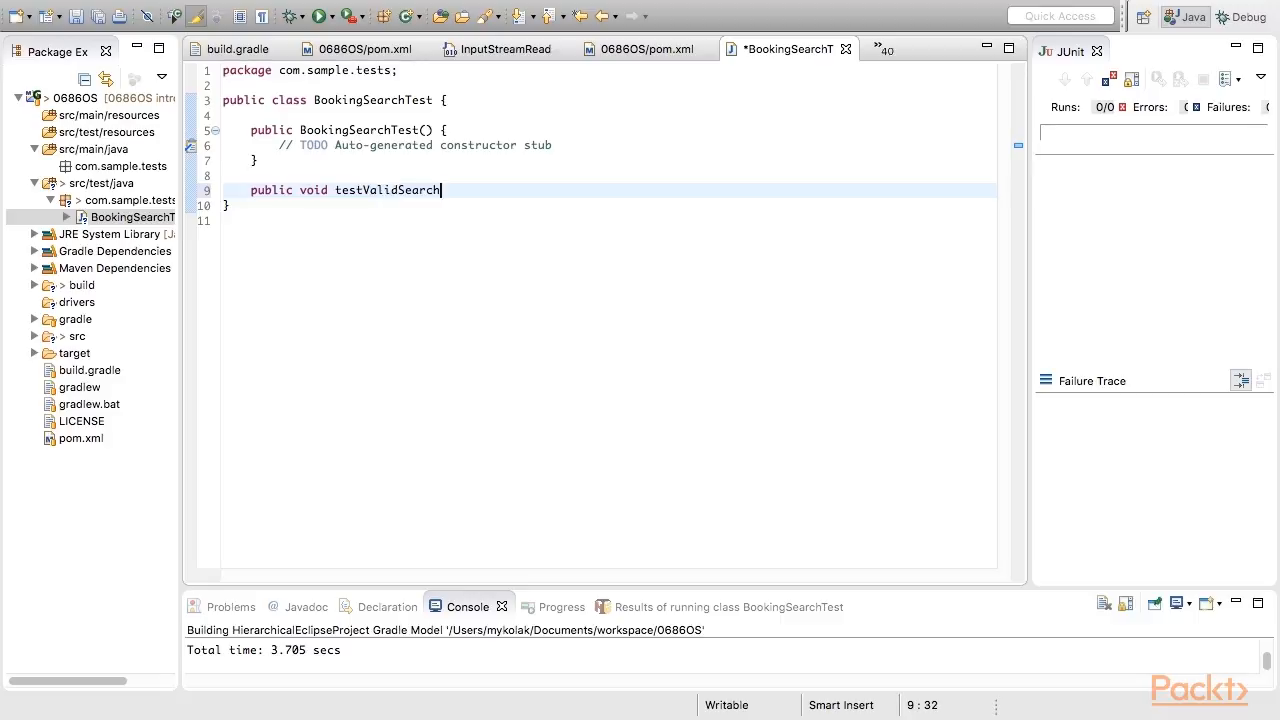
{"action": "type", "text": "() {"}
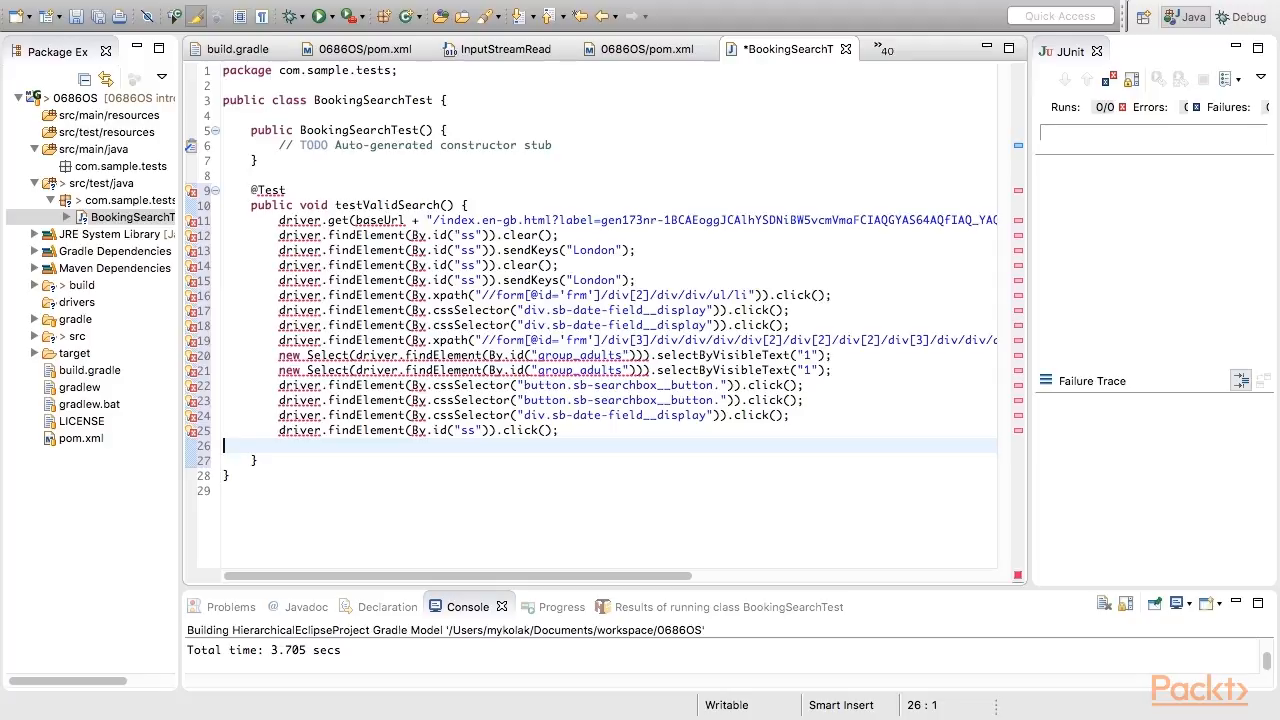
- Declare a private WebDriver driver field and a setUp method, importing WebDriver from selenium
{"action": "type", "text": "private WebDriver driver;"}
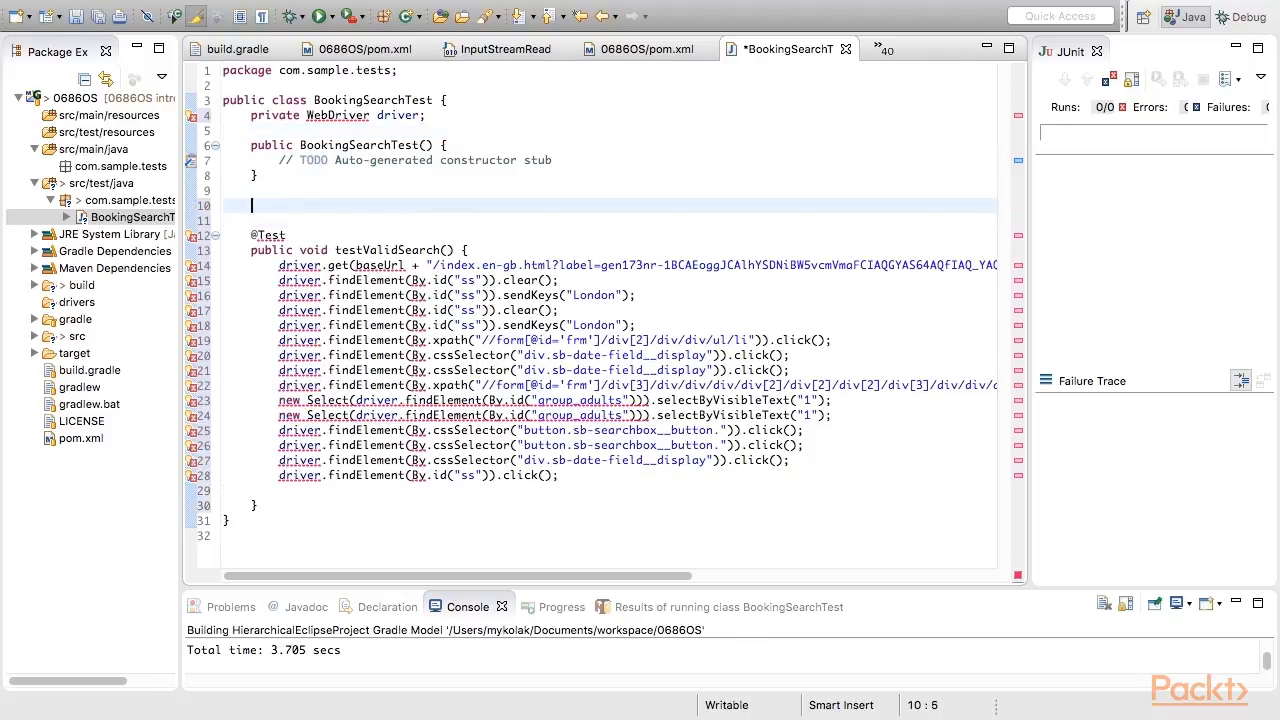
{"action": "type", "text": "public void setUp()"}
{"action": "type", "text": "@Before"}
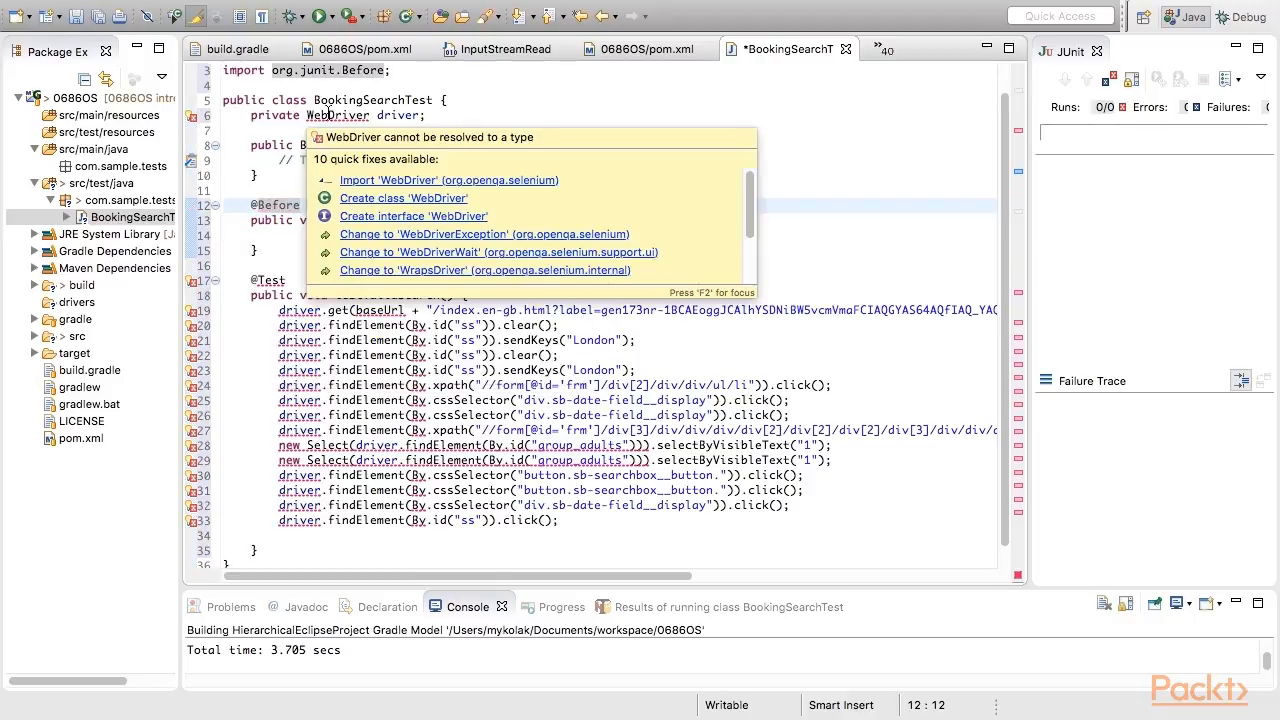
{"action": "left_click", "coordinate": [448, 180]}
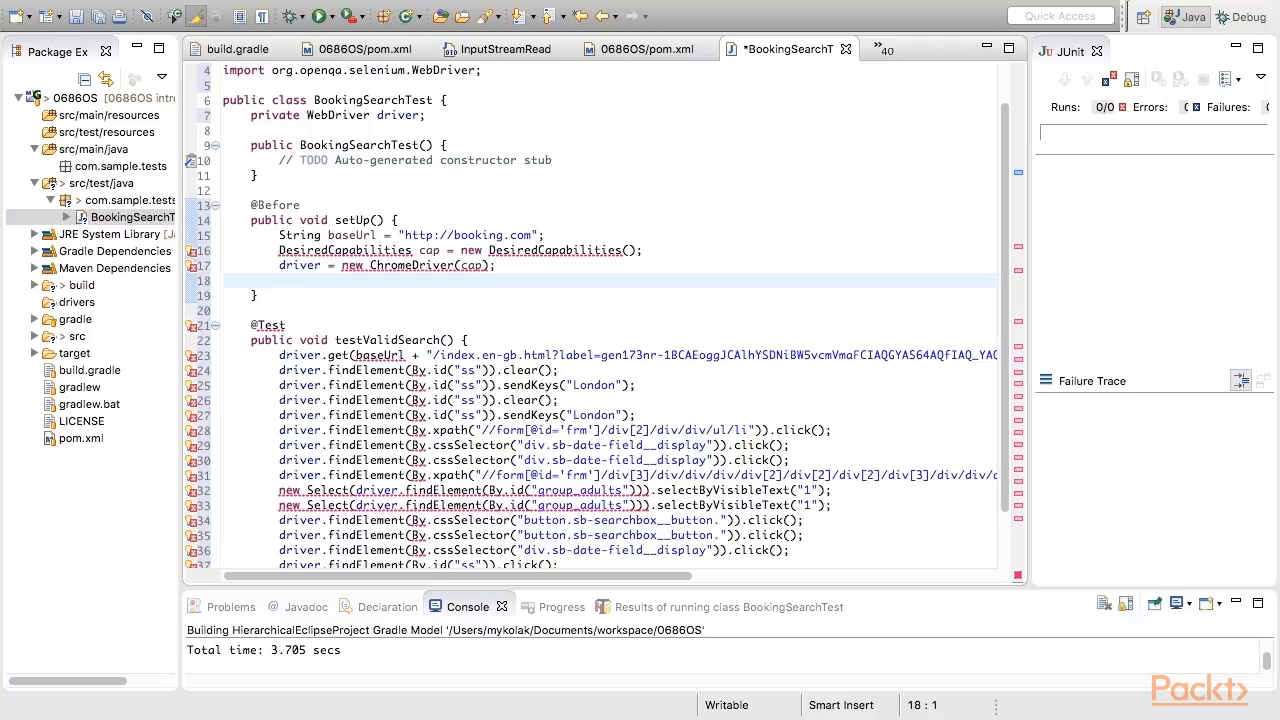
{"action": "type", "text": "driver.get(baseUrl);"}
{"action": "type", "text": "driver.quit()'"}
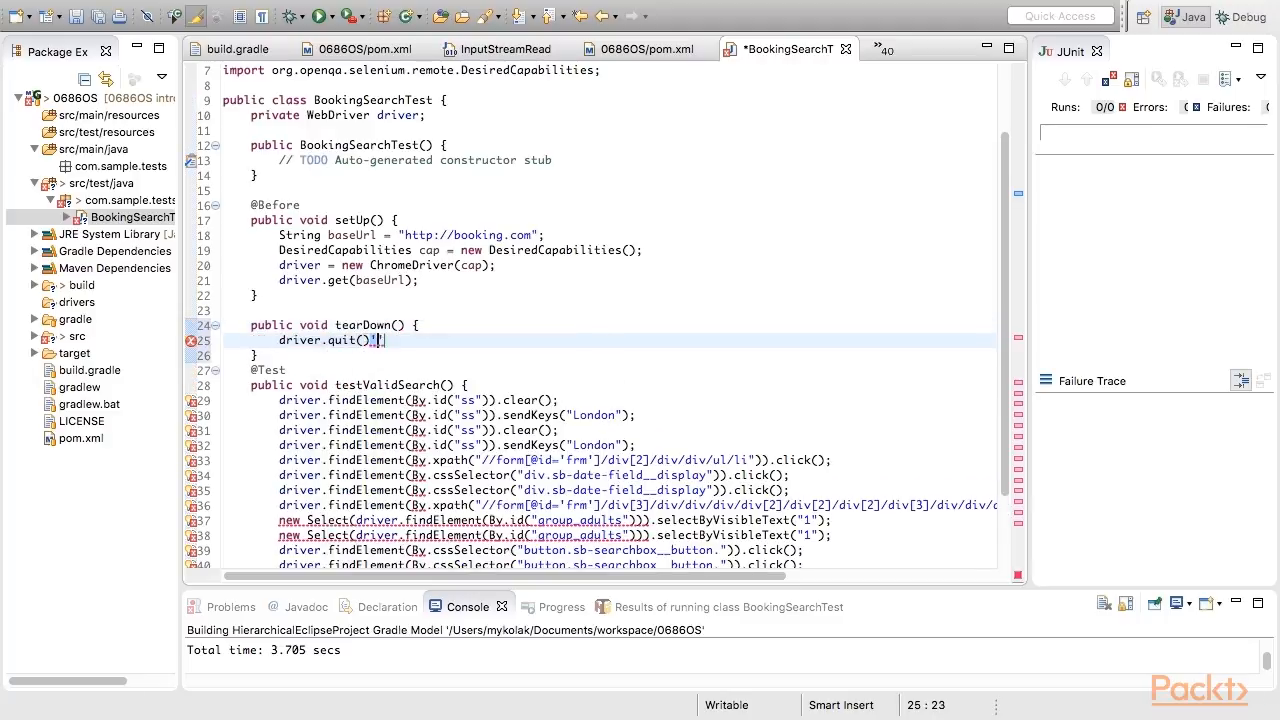
{"action": "type", "text": "@After"}
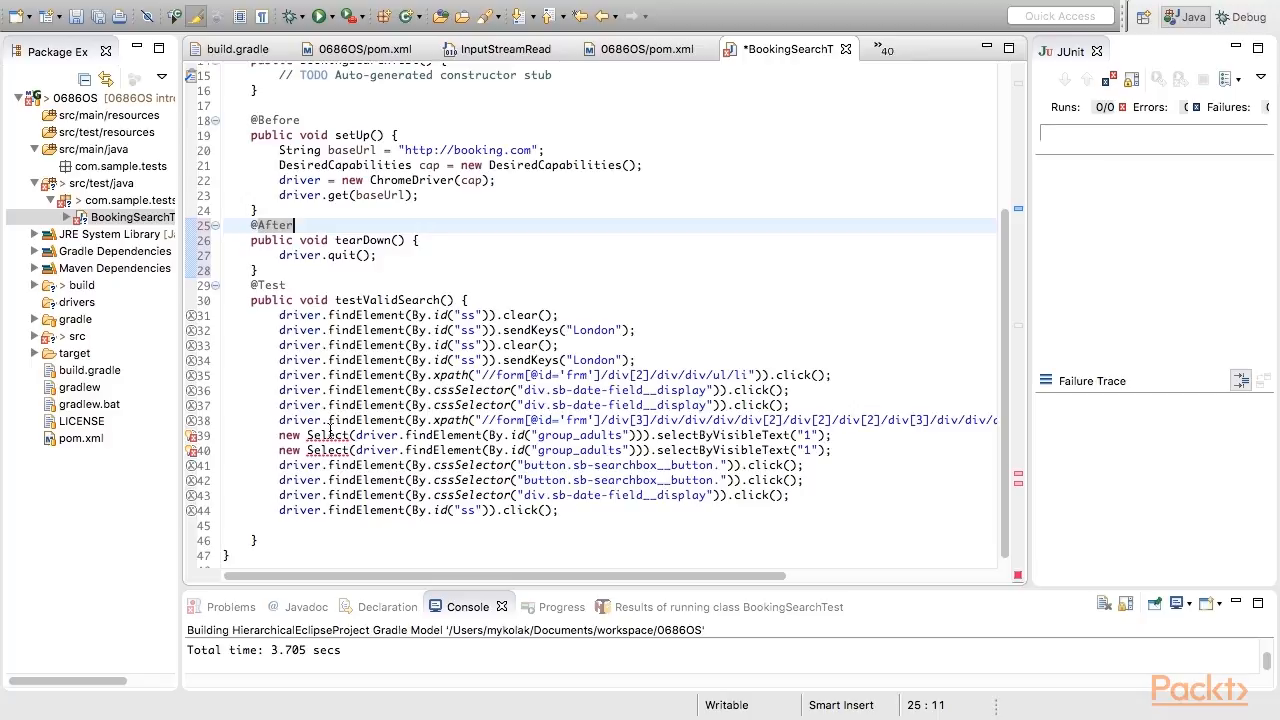
{"action": "left_click", "coordinate": [296, 436]}
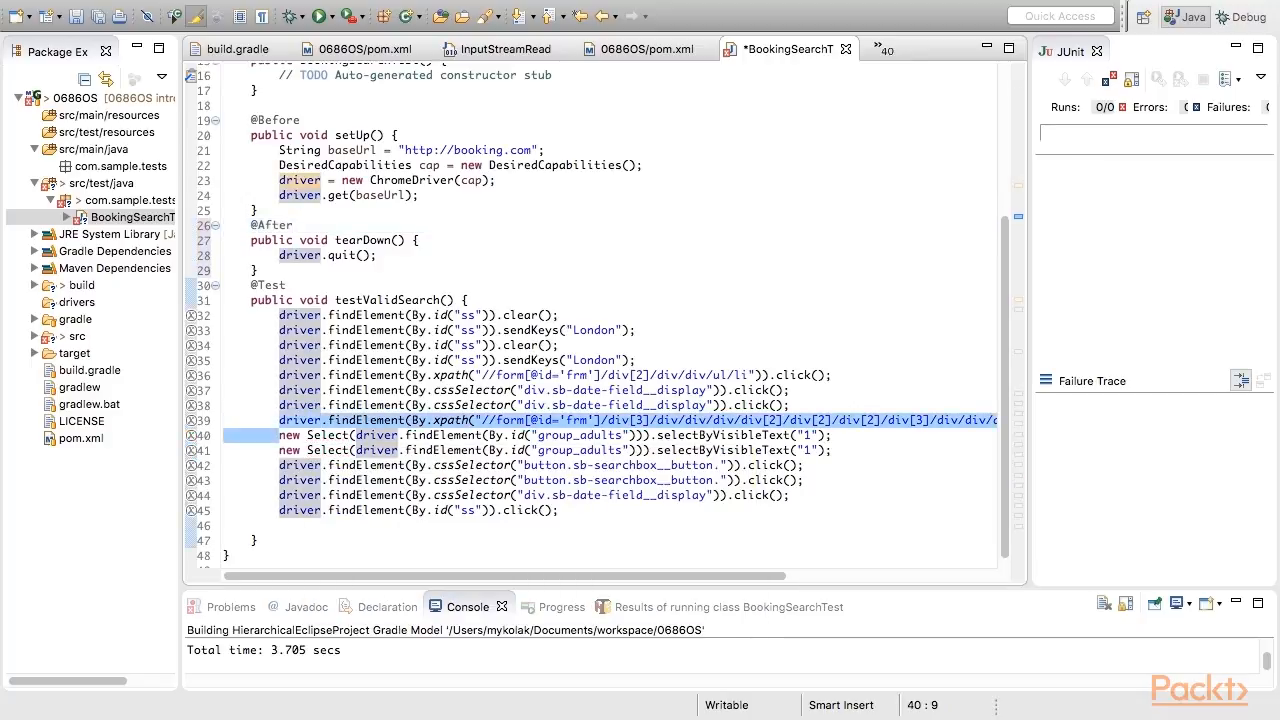
{"action": "left_click", "coordinate": [412, 420]}
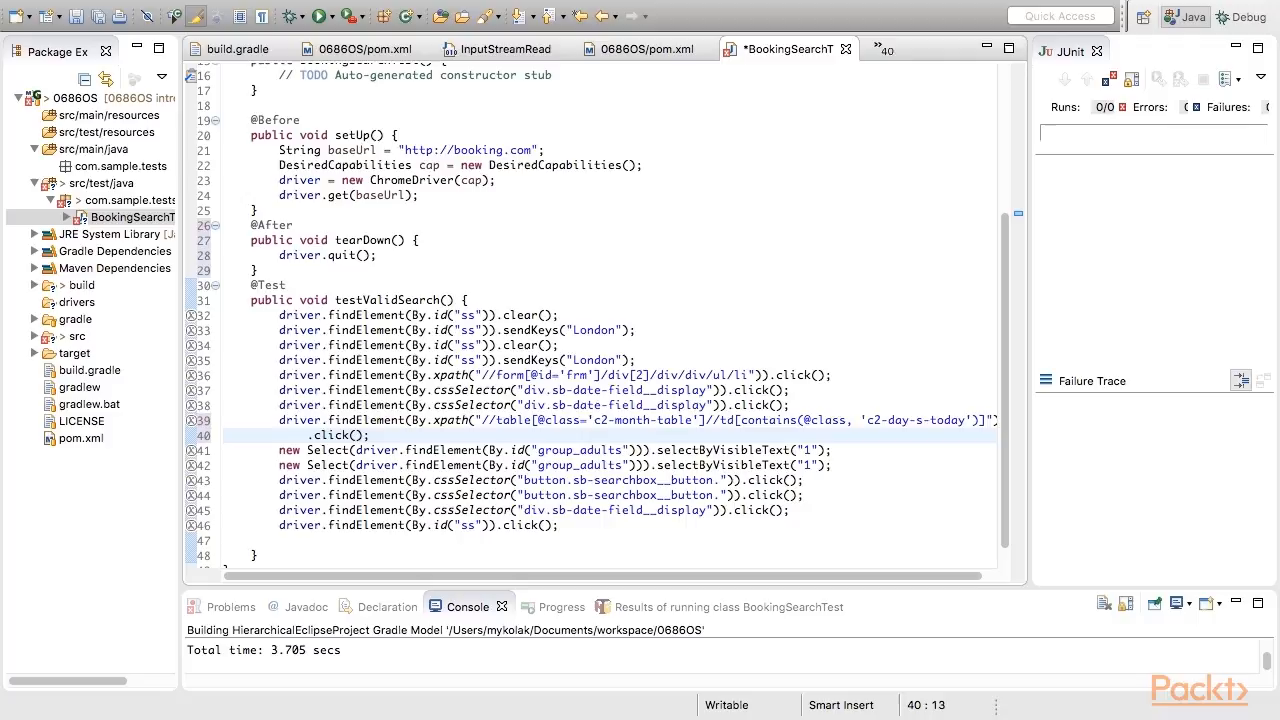
{"action": "mouse_move", "coordinate": [928, 376]}
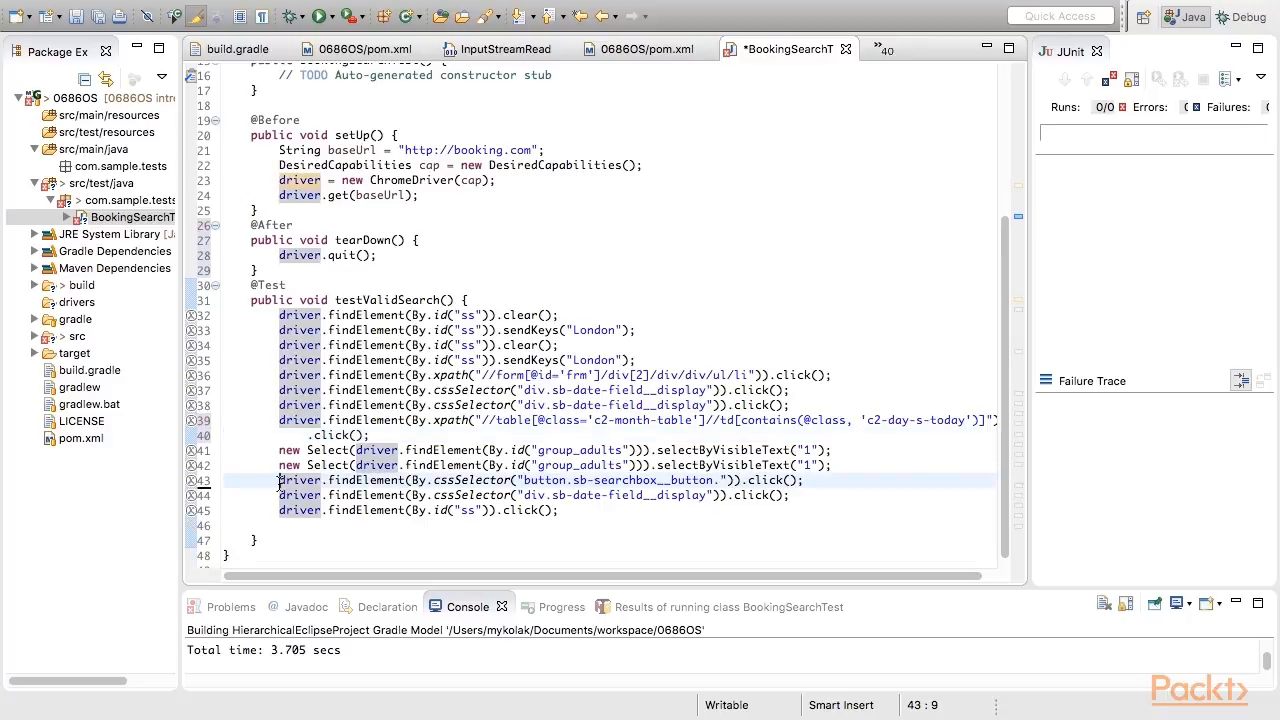
{"action": "left_click", "coordinate": [410, 480]}
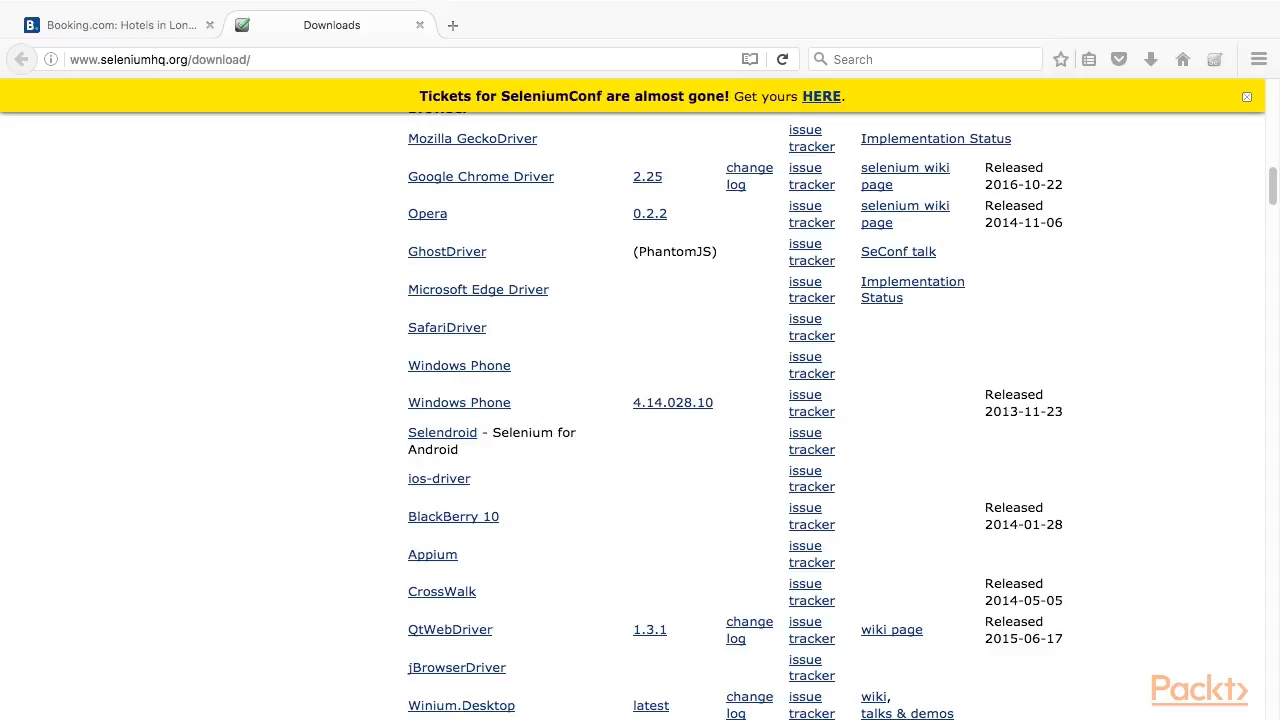
{"action": "mouse_move", "coordinate": [742, 204]}
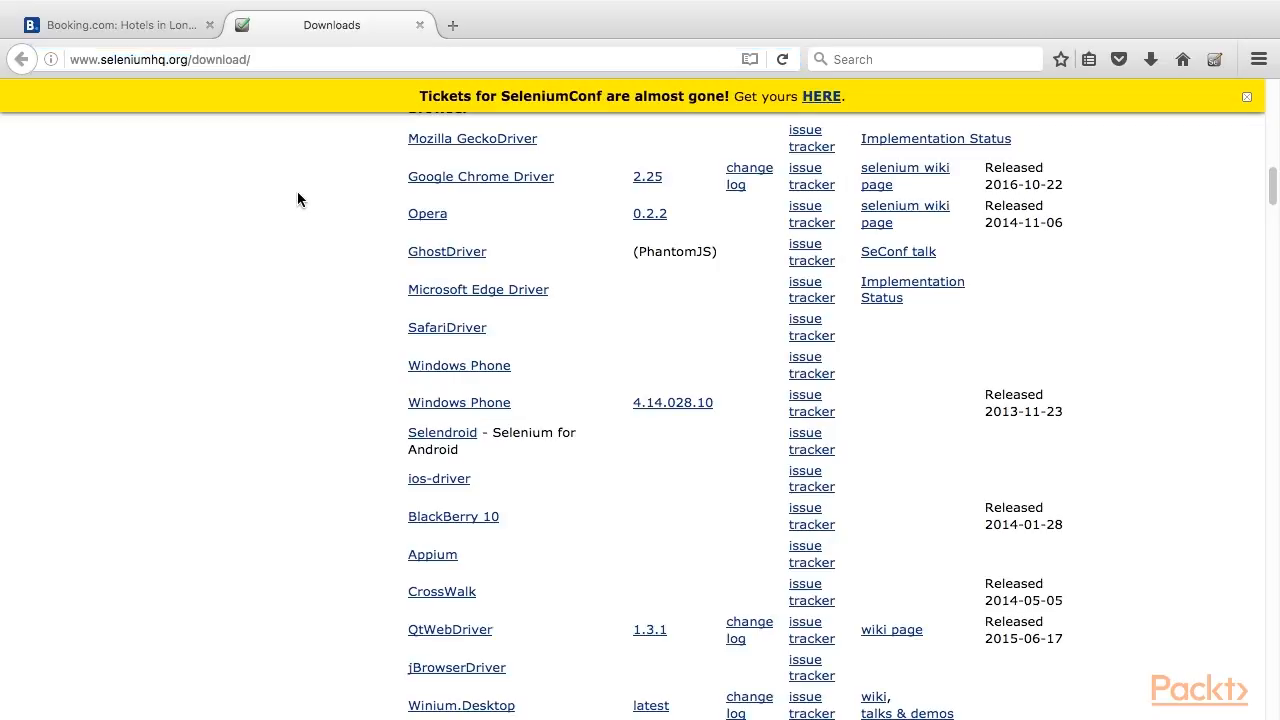
{"action": "mouse_move", "coordinate": [376, 168]}
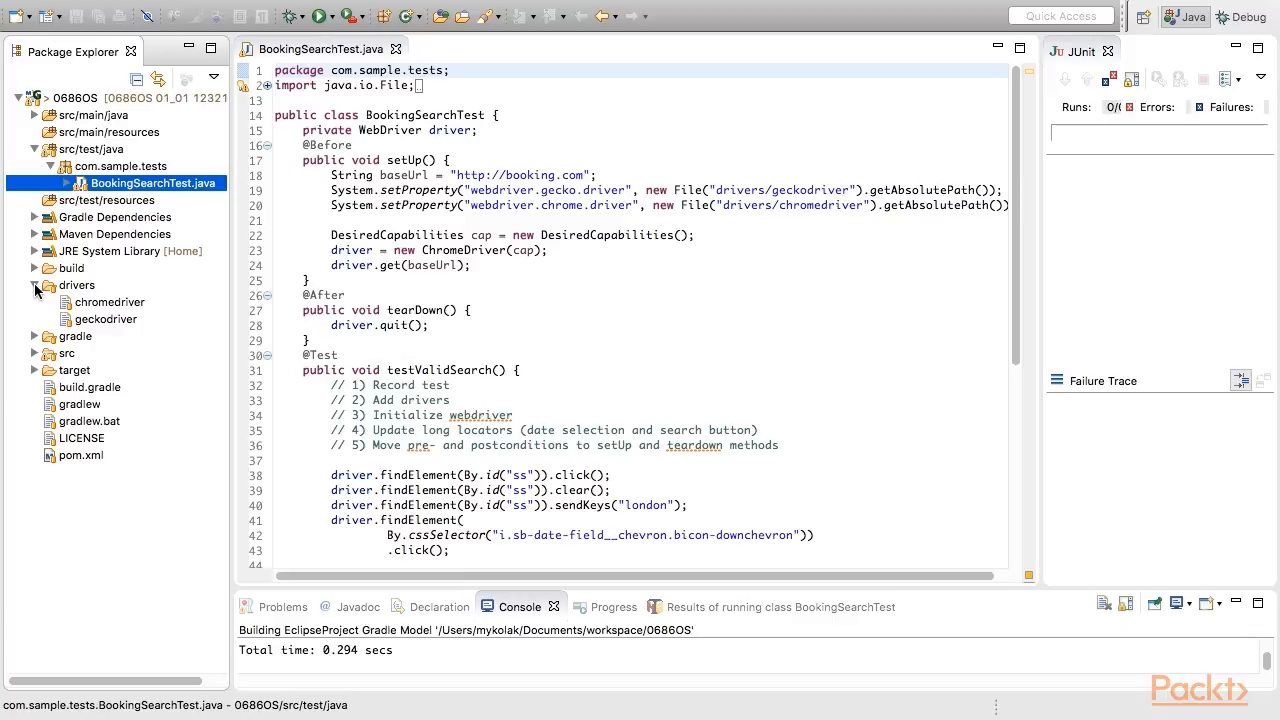
- Add System.setProperty lines for webdriver.gecko.driver and webdriver.chrome.driver, then run the class as a JUnit test
{"action": "left_click_drag", "start_coordinate": [332, 190], "coordinate": [1010, 204]}
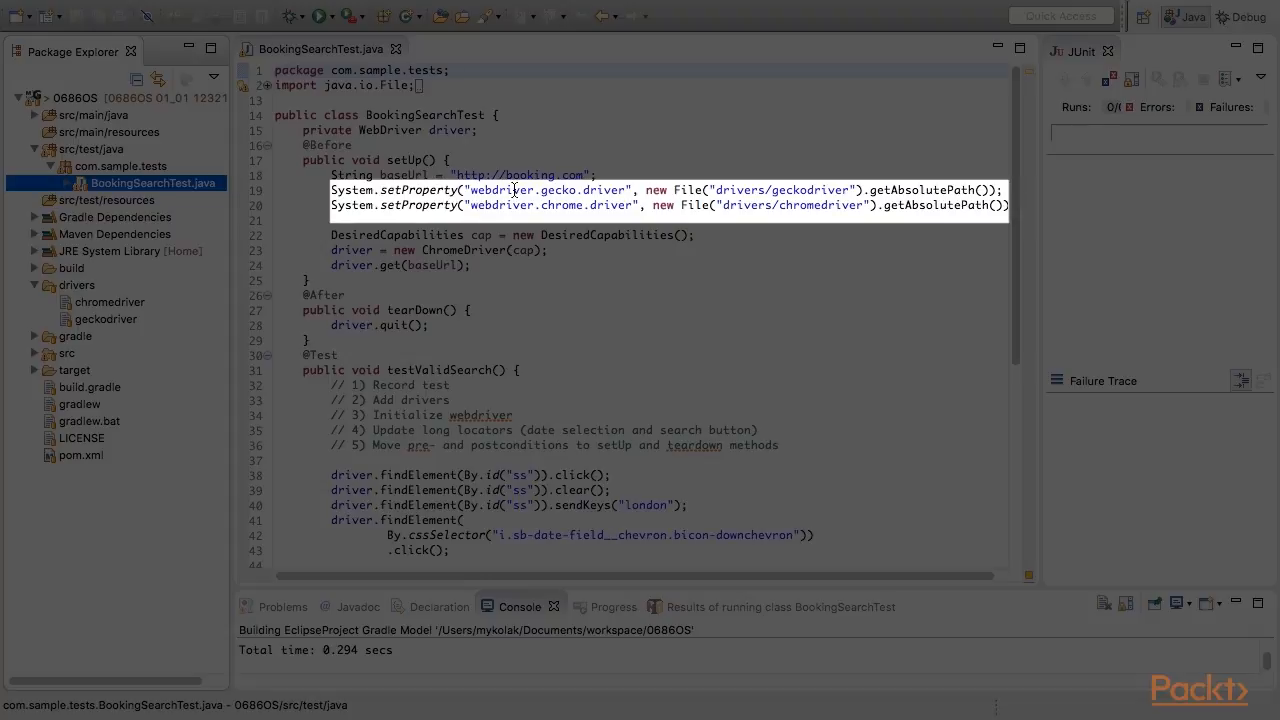
{"action": "left_click", "coordinate": [556, 204]}
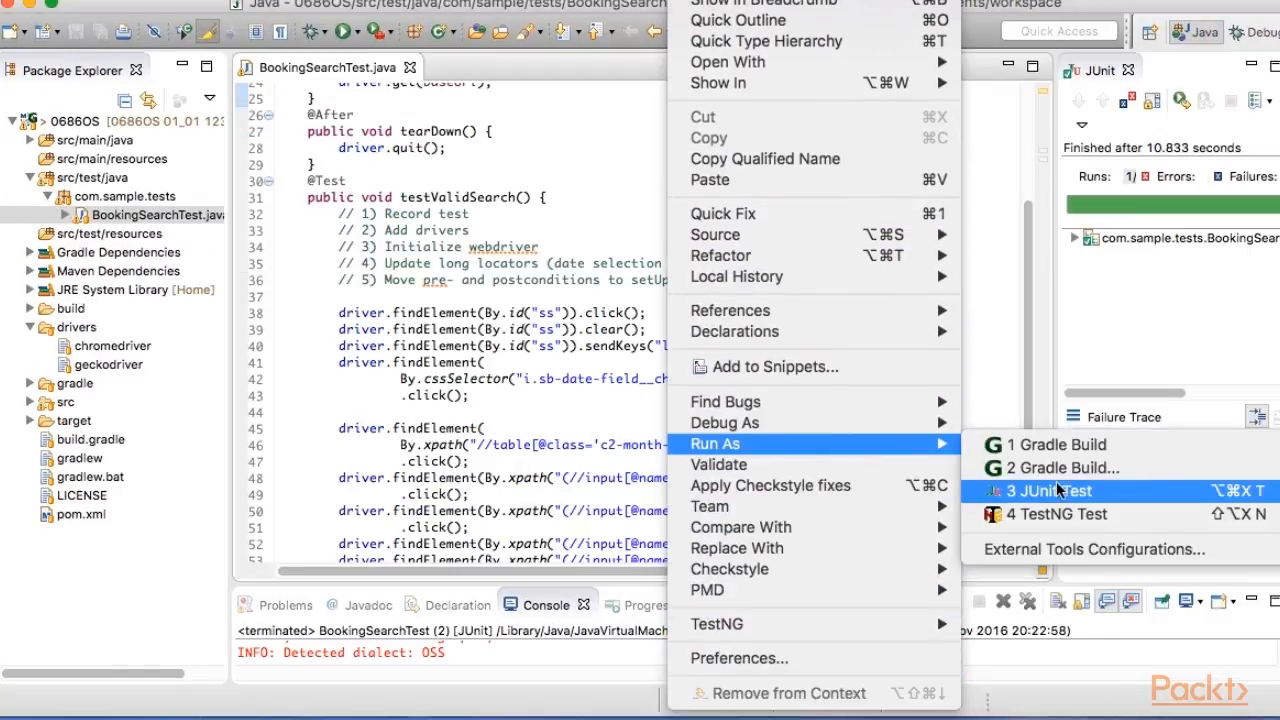
{"action": "left_click", "coordinate": [1040, 490]}
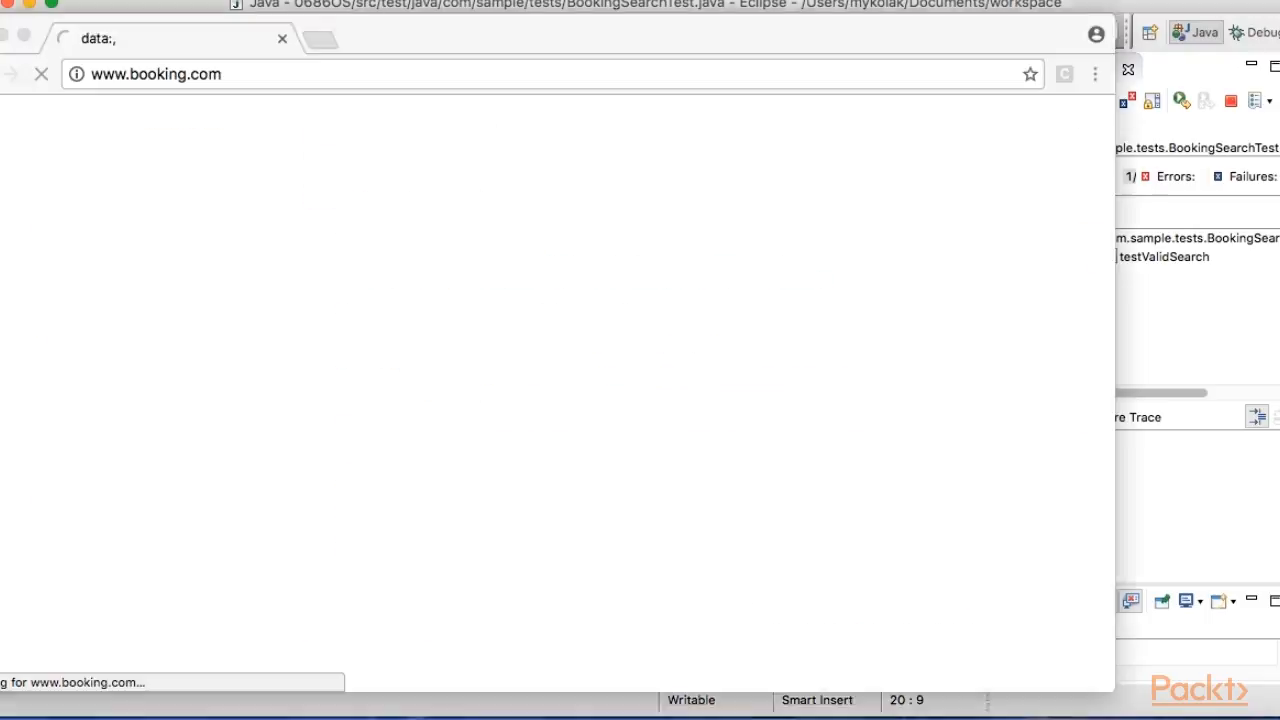